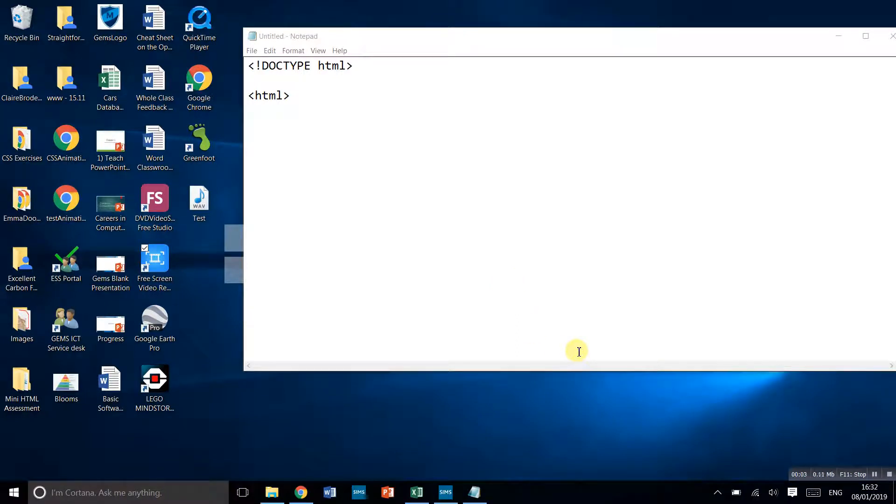
pyautogui.moveTo(319, 117)
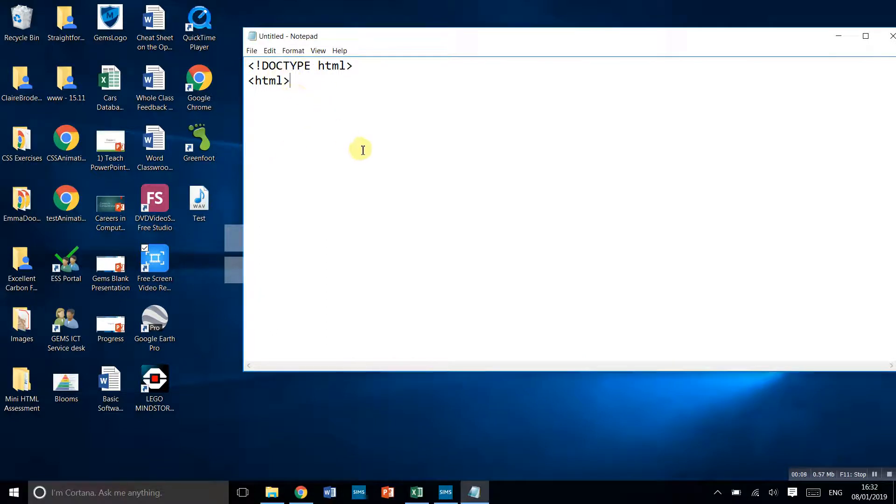
# Add blank lines below the <html> tag and type the closing </html> tag
pyautogui.press('Enter')
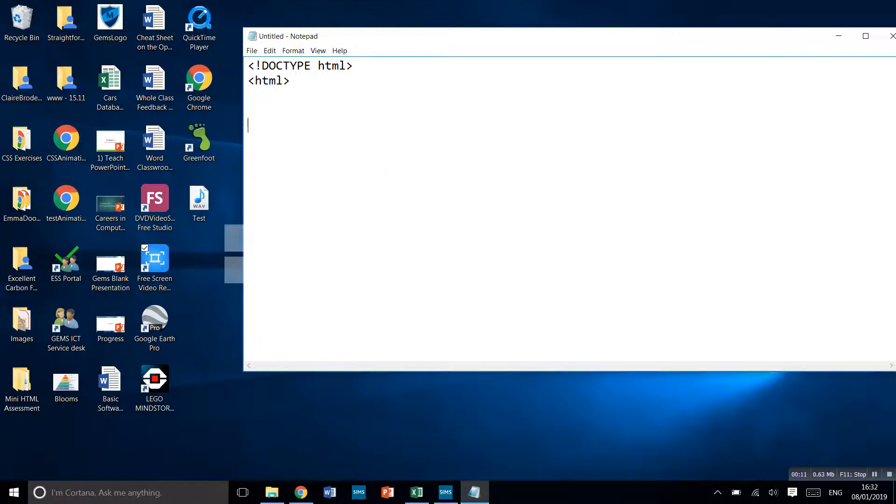
pyautogui.write('</html>')
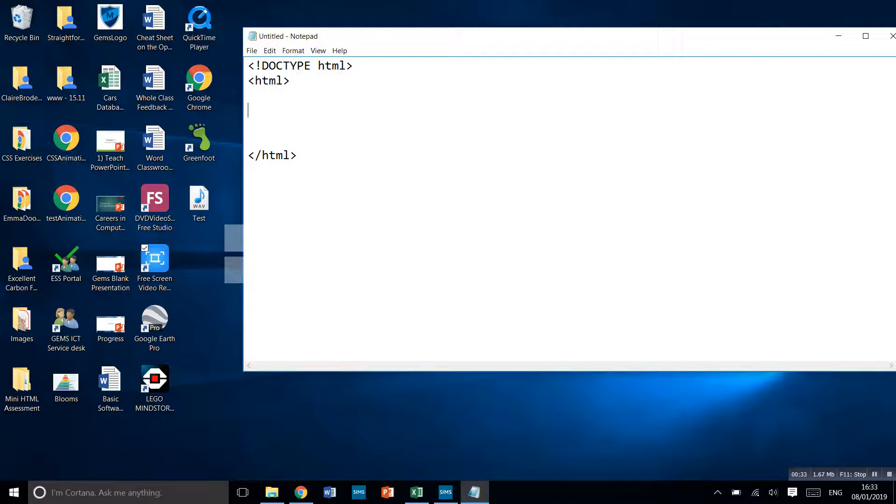
# Type <head></head> tags containing a <title>Practice Page</title> line
pyautogui.write('<head')
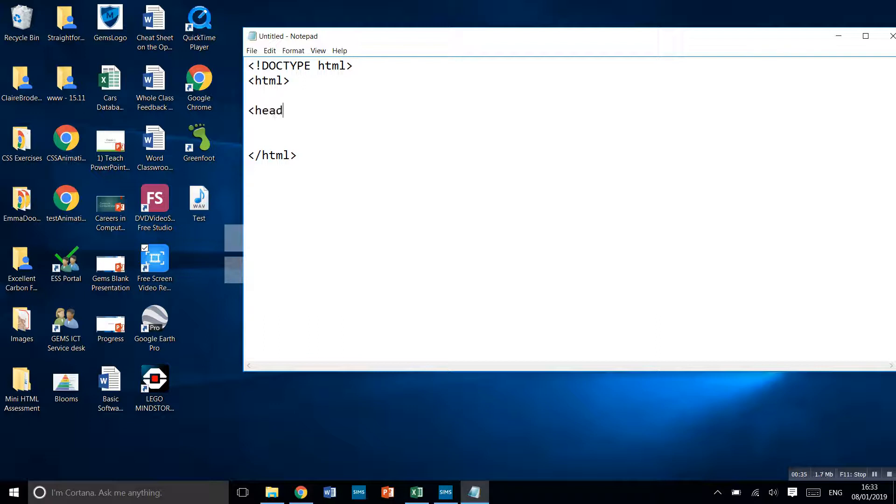
pyautogui.write('>')
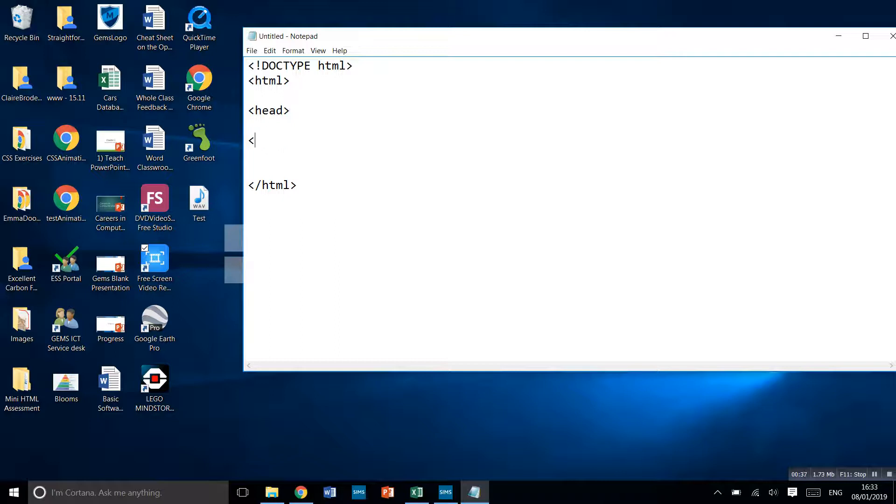
pyautogui.write('/head>')
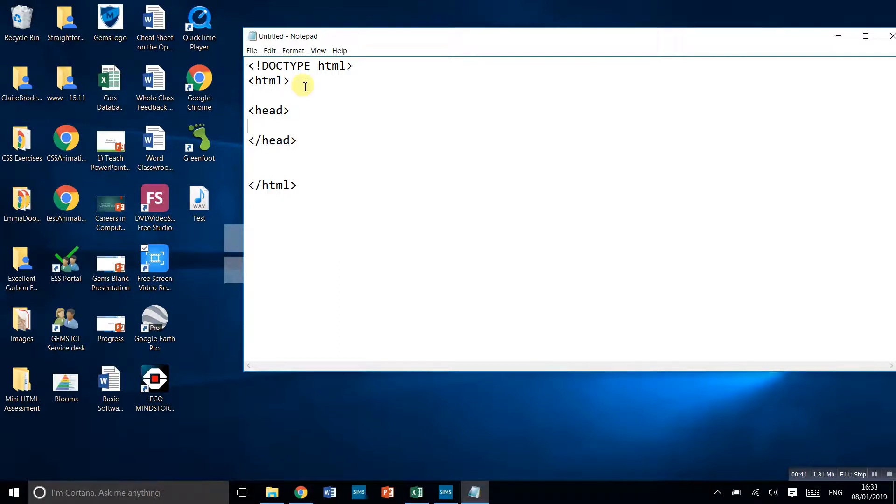
pyautogui.write('<it')
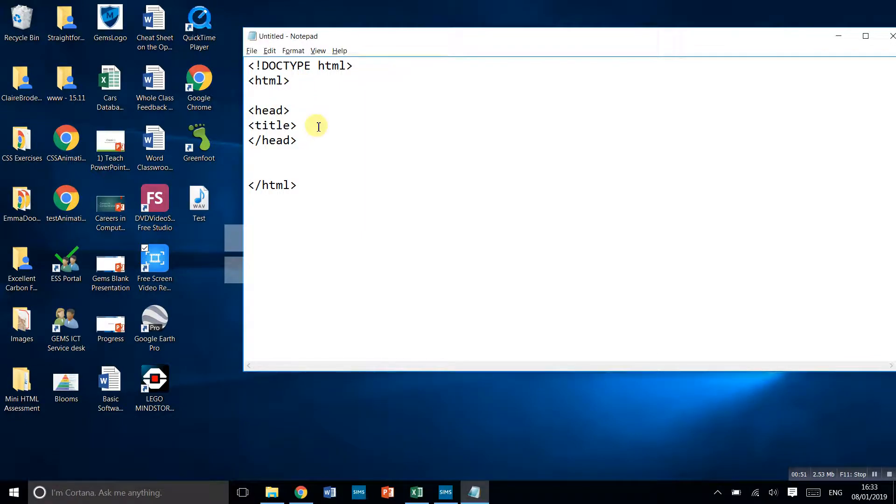
pyautogui.write('Practi')
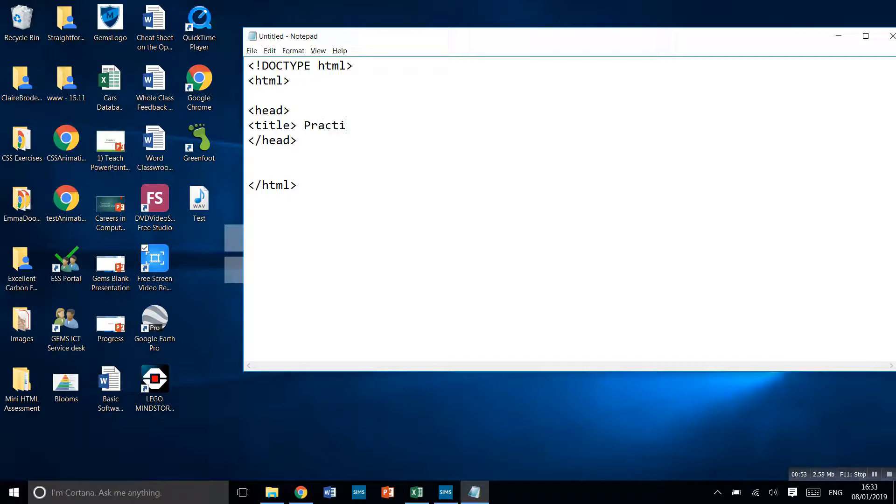
pyautogui.write('ce P')
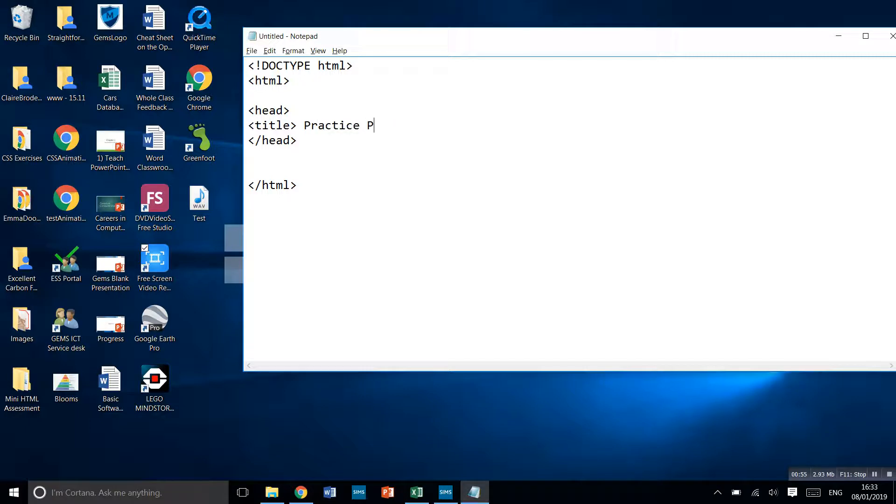
pyautogui.write('age </')
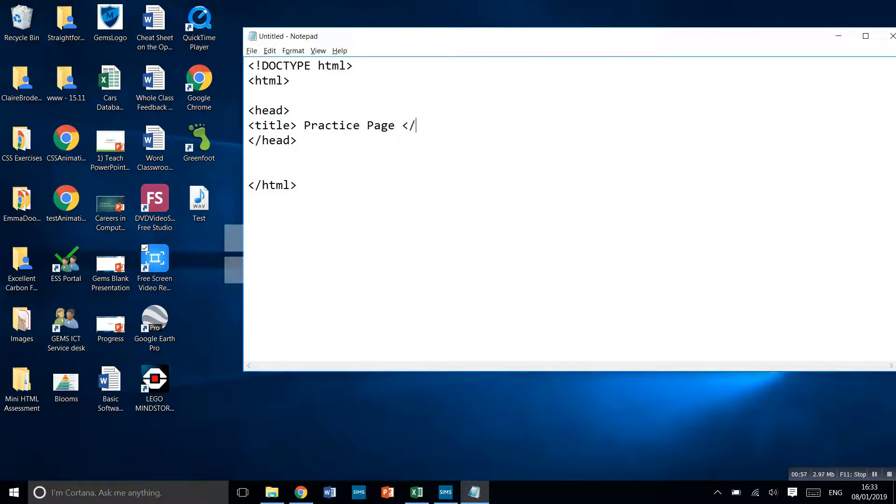
pyautogui.write('title>')
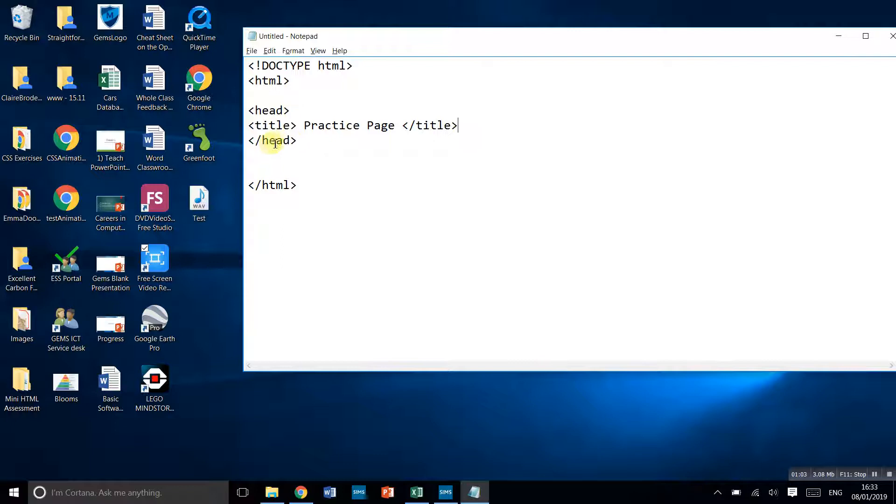
pyautogui.moveTo(393, 126)
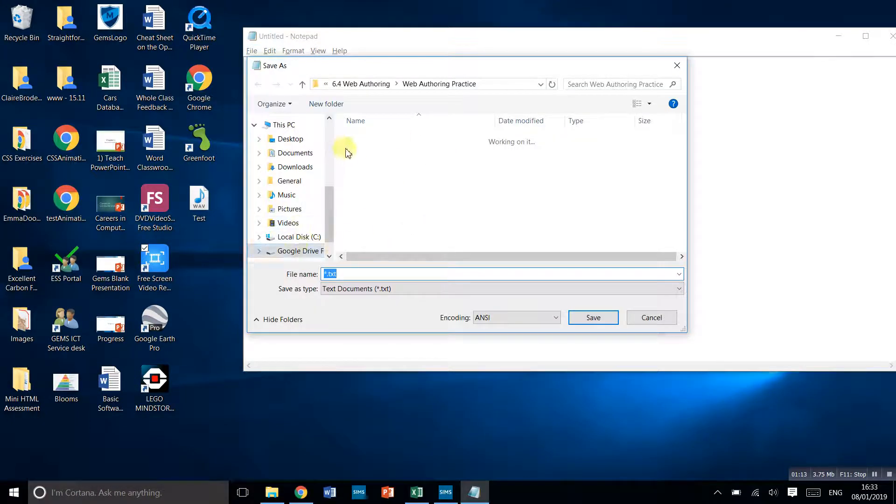
# Save the page as Practice Page 1 in My Drive's Web Authoring Practice folder
pyautogui.click(299, 251)
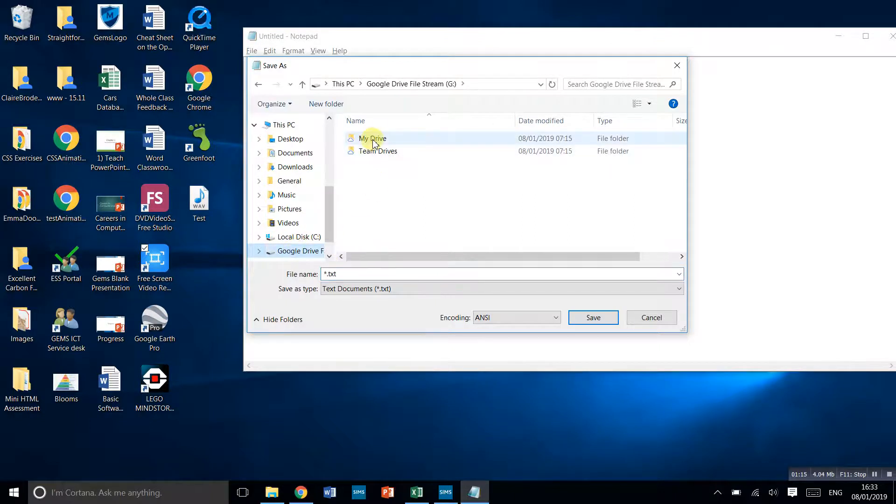
pyautogui.doubleClick(372, 138)
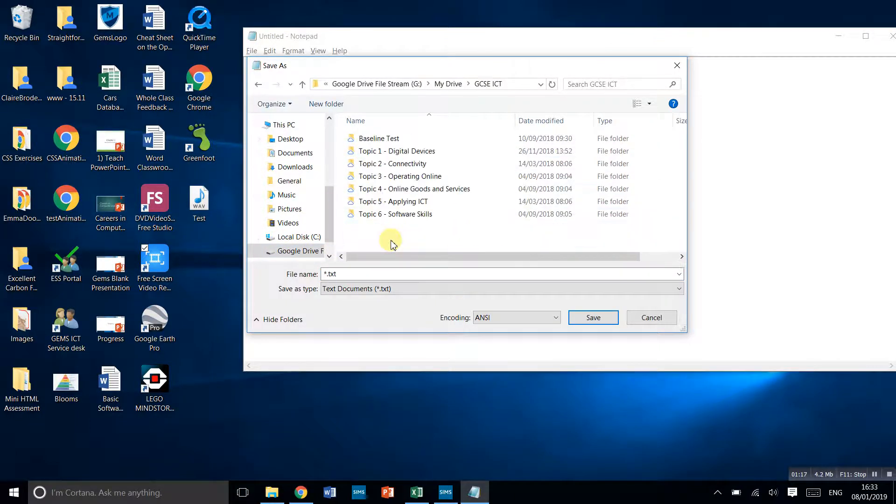
pyautogui.doubleClick(395, 214)
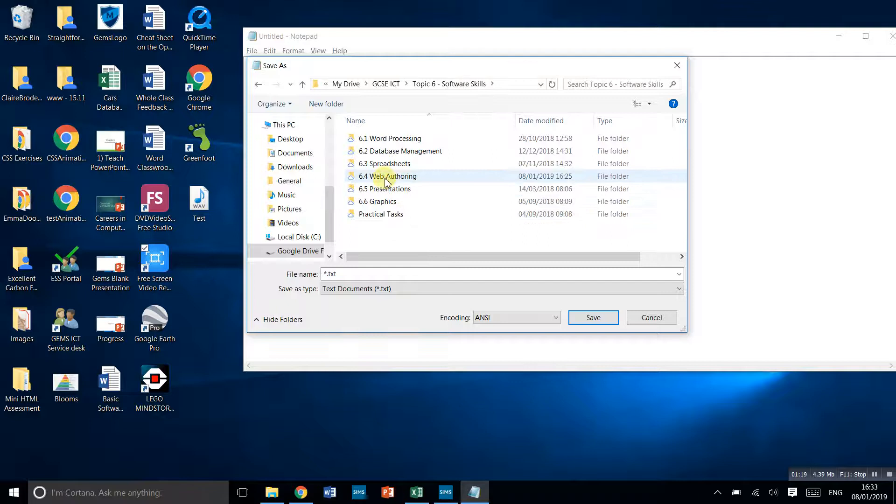
pyautogui.doubleClick(388, 176)
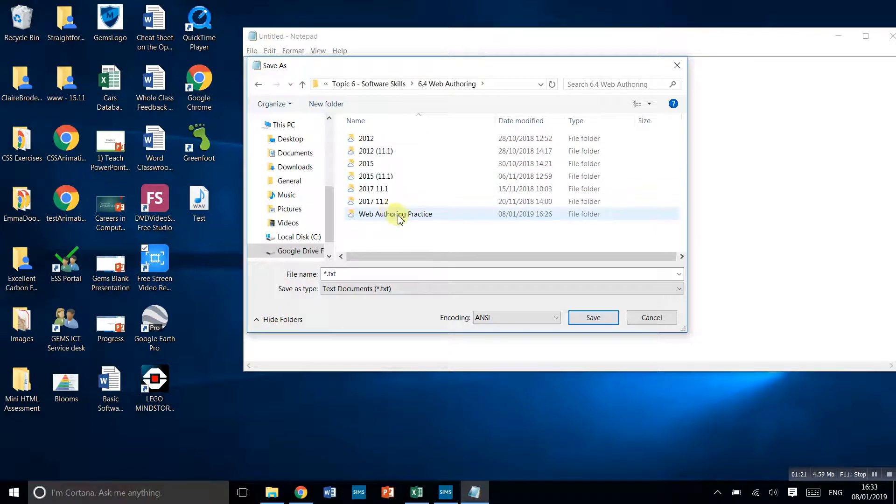
pyautogui.click(396, 214)
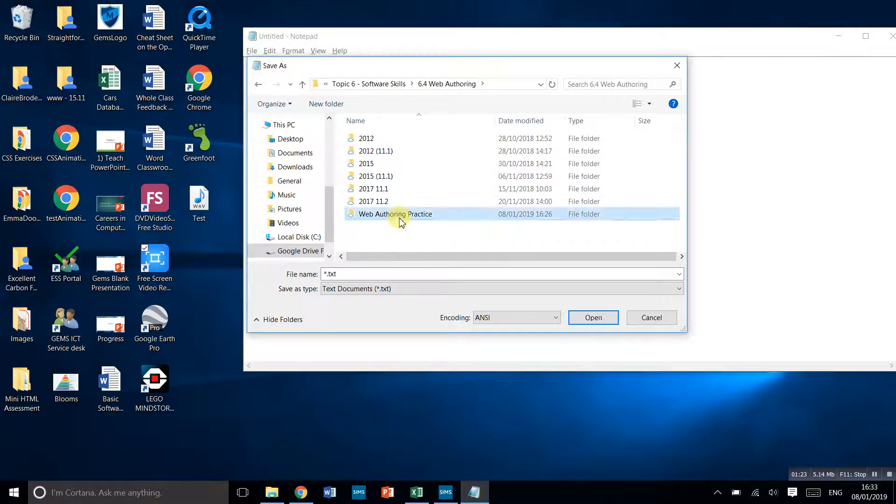
pyautogui.doubleClick(395, 214)
pyautogui.write('Practice Page')
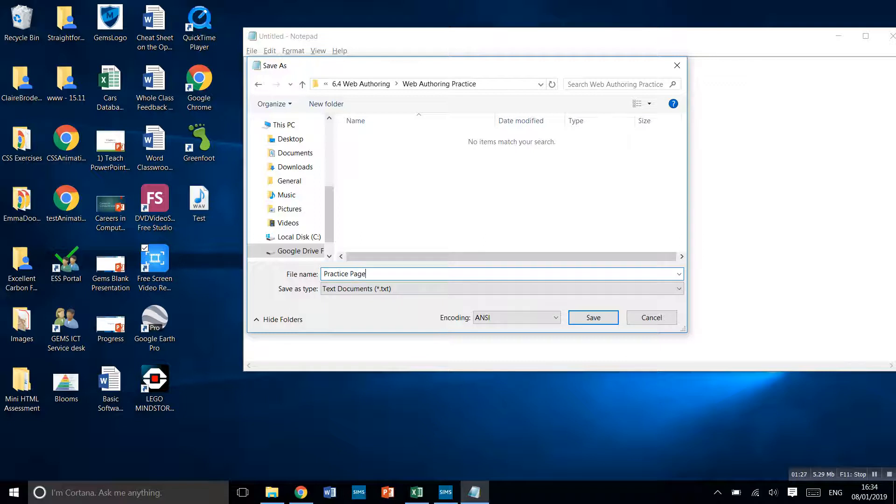
pyautogui.click(593, 318)
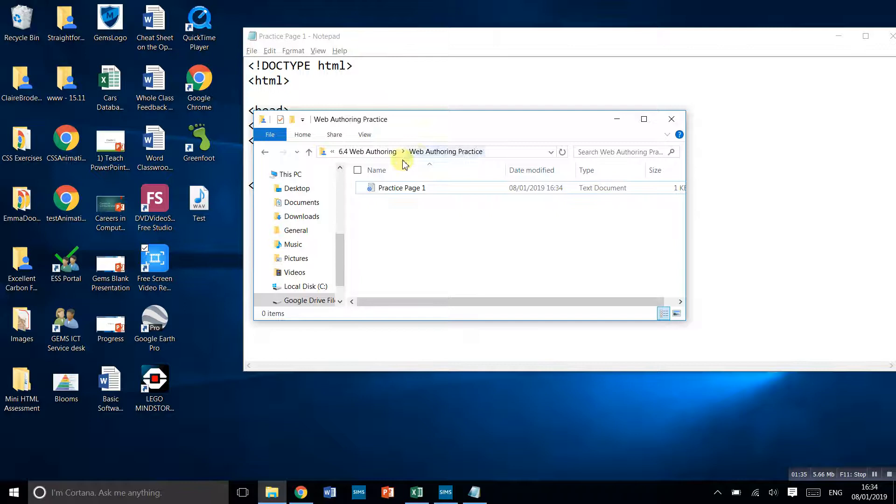
pyautogui.click(401, 187)
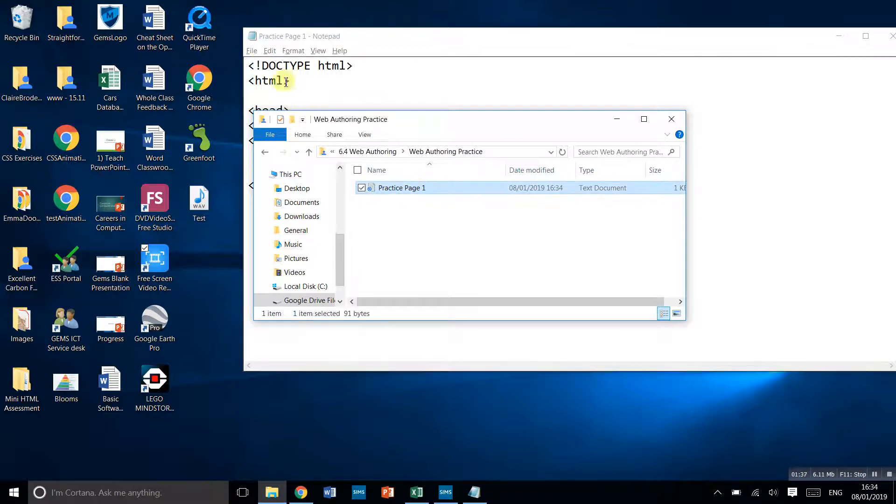
pyautogui.click(252, 51)
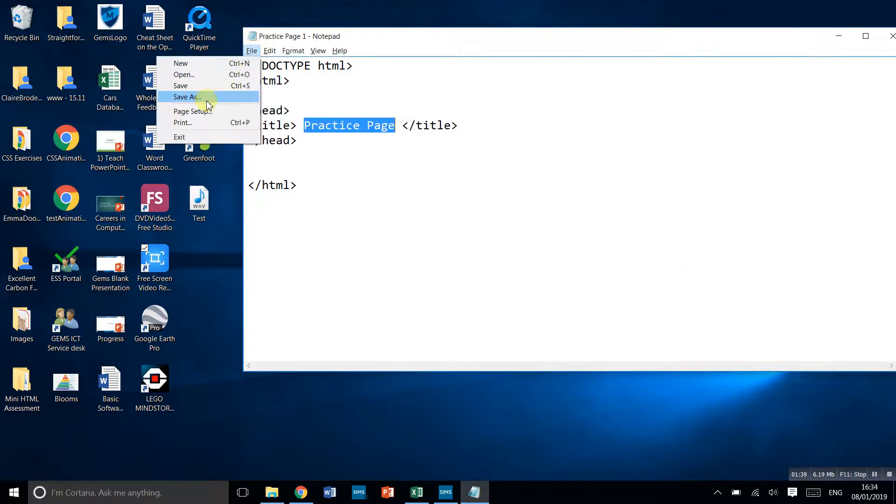
# Save a second copy named Practice Page 1.html in the same folder
pyautogui.click(186, 96)
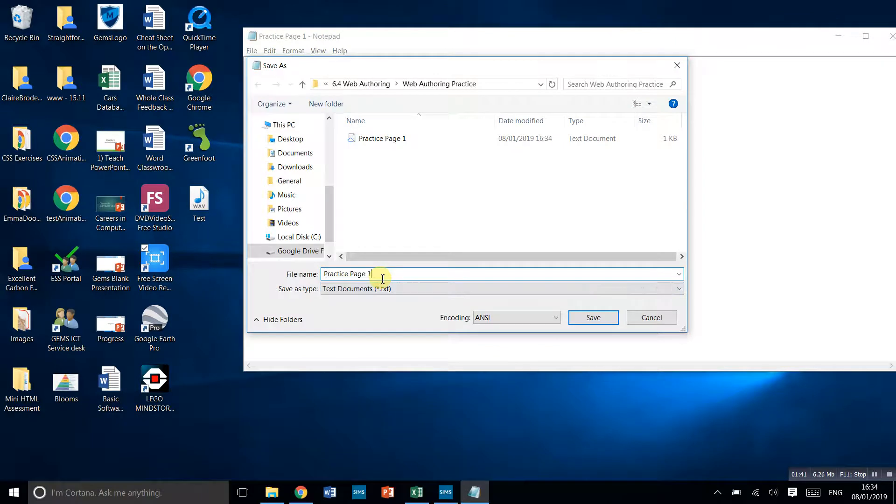
pyautogui.write('.html')
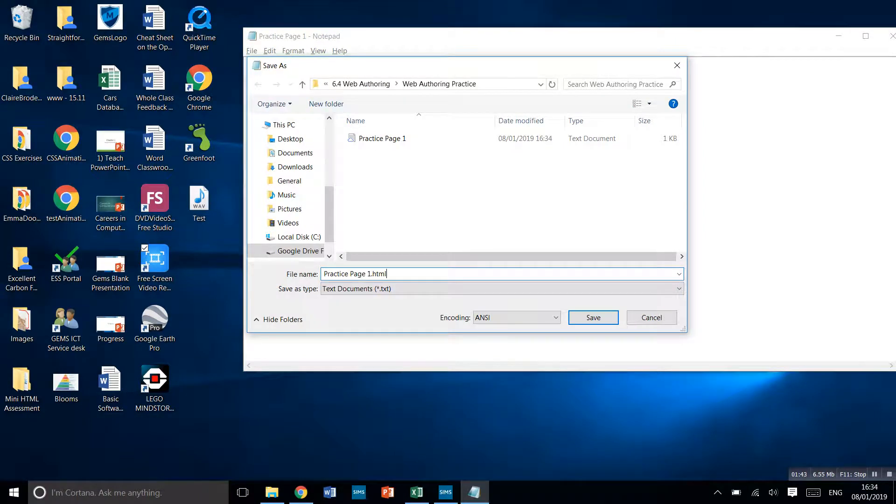
pyautogui.click(593, 317)
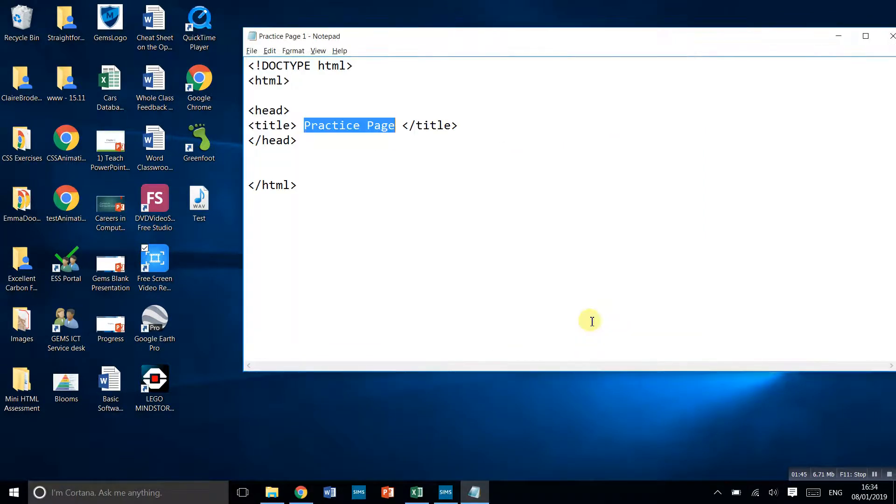
pyautogui.click(272, 493)
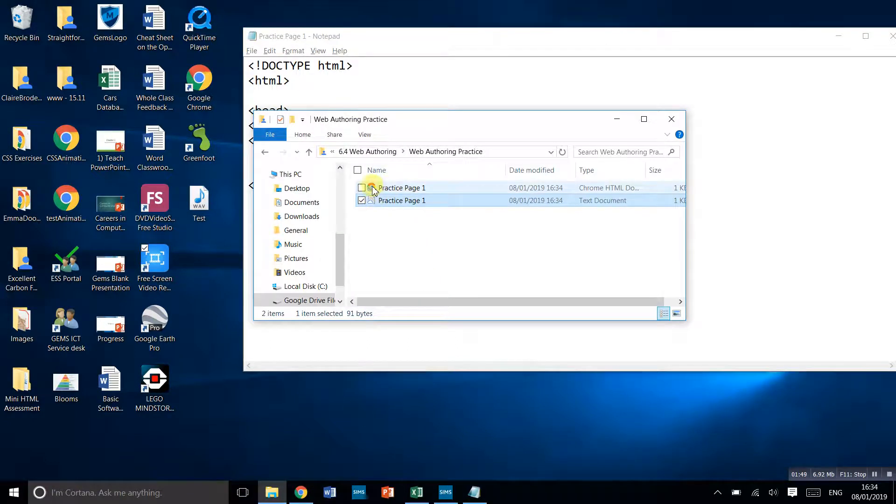
pyautogui.moveTo(394, 188)
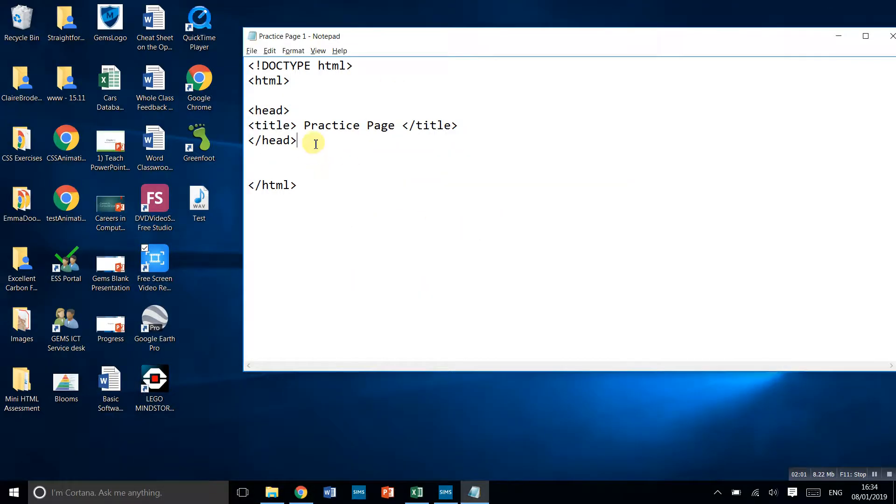
# Type <body></body> tags and an <h1> heading reading 'This is heading 1'
pyautogui.write('<')
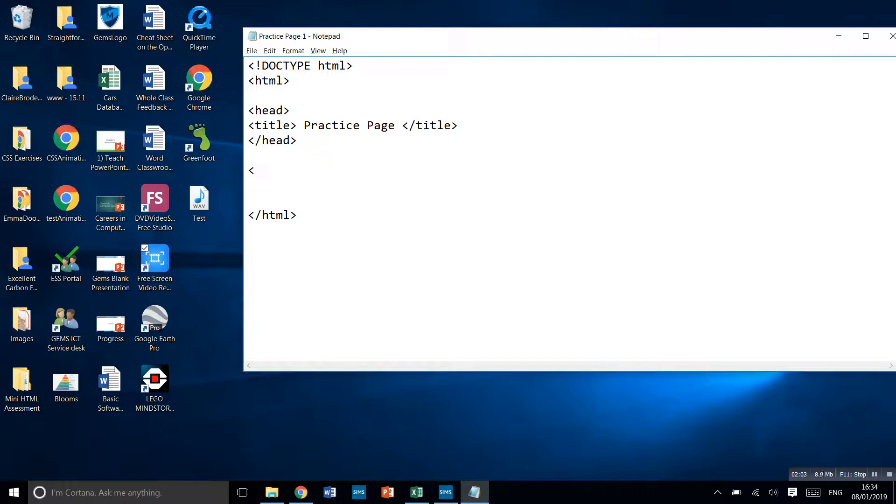
pyautogui.write('body>')
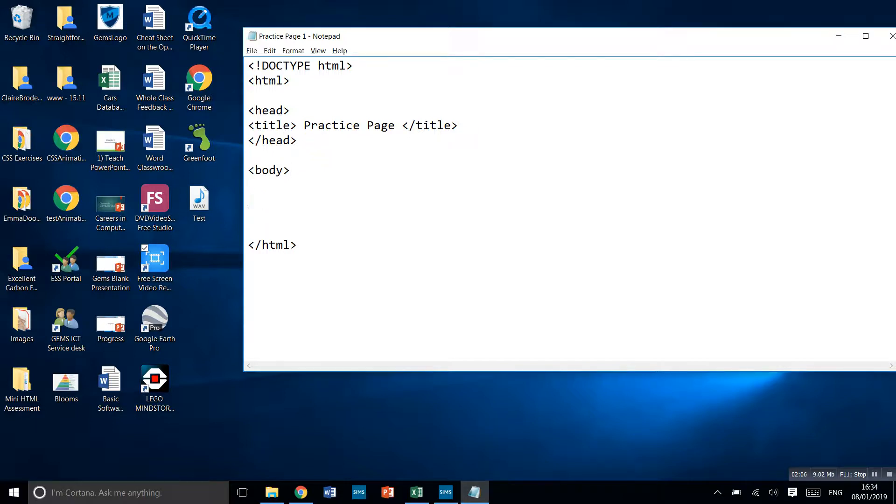
pyautogui.write('</bod')
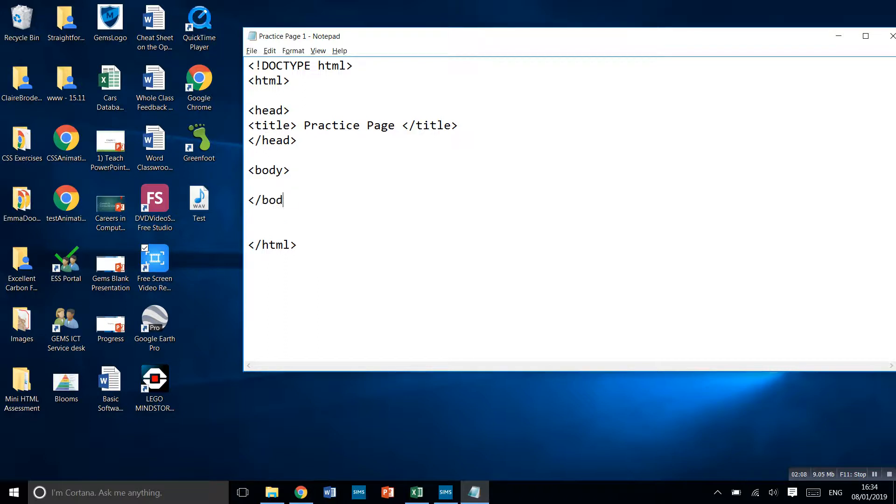
pyautogui.write('y>')
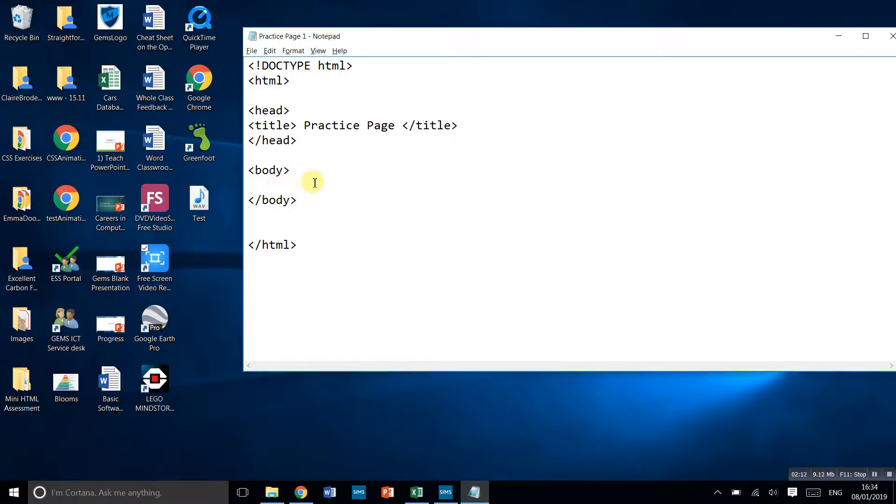
pyautogui.write('<')
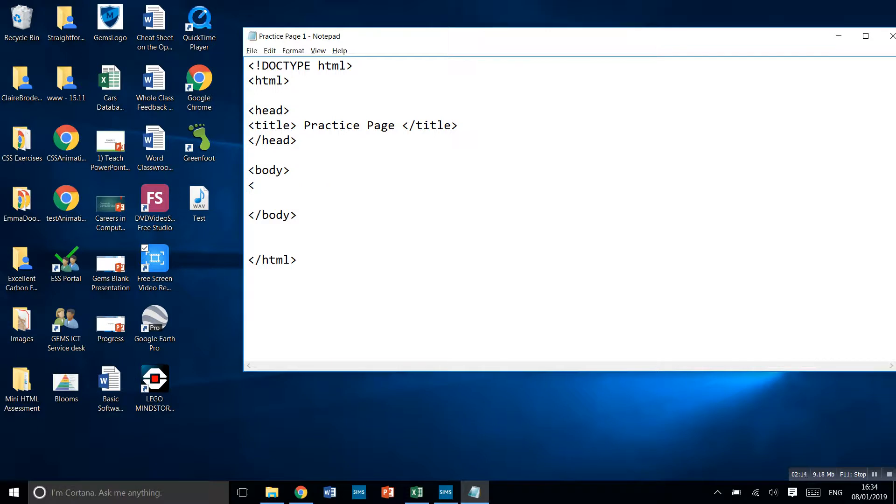
pyautogui.write('h1')
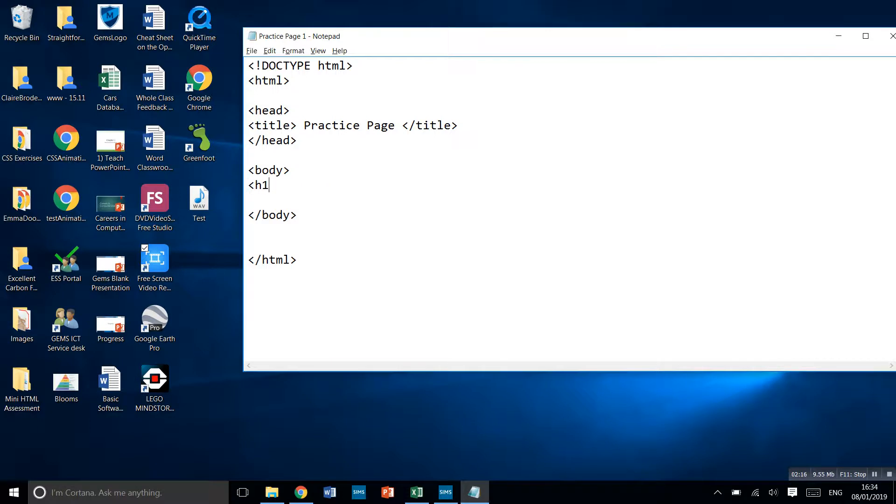
pyautogui.write('>')
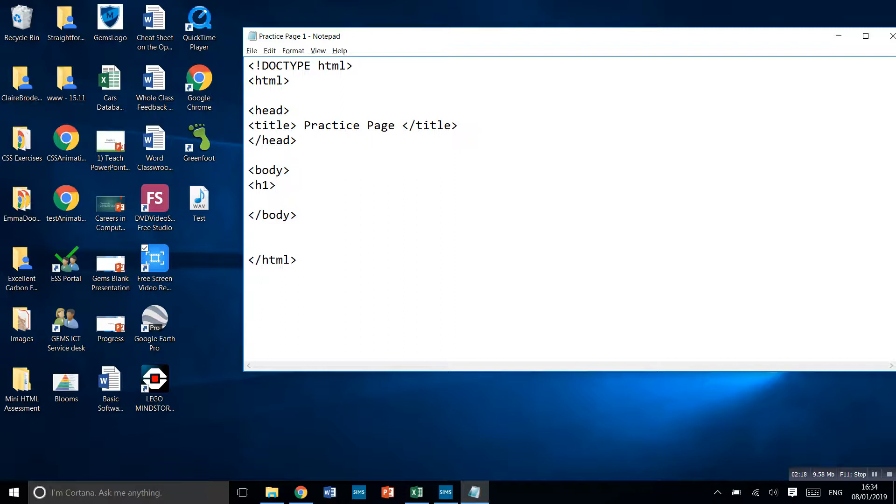
pyautogui.write('This is heading 1</h1>')
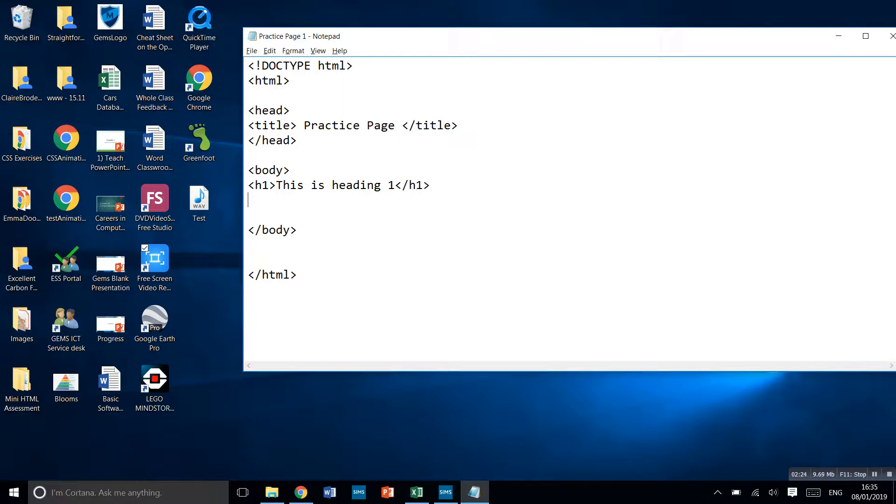
# Add <p> paragraphs 'This is a paragraph' and 'This is paragraph 2' below the heading
pyautogui.write('<p')
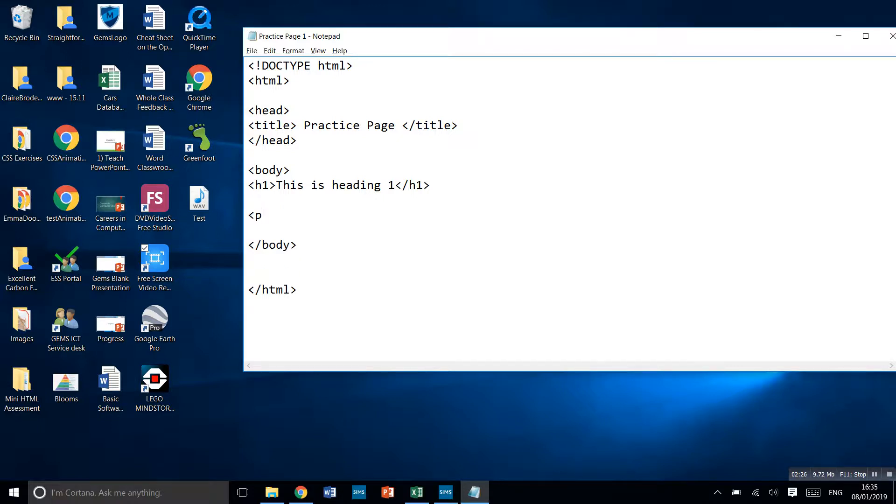
pyautogui.write('>')
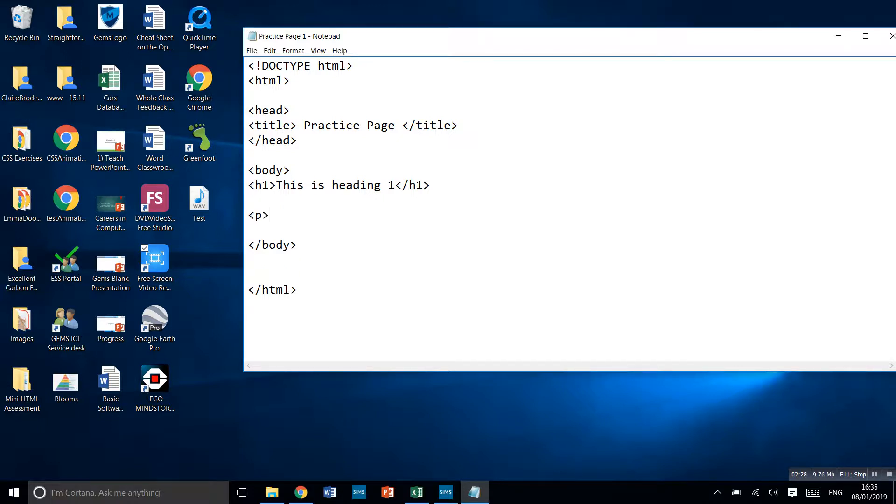
pyautogui.write('This is a p')
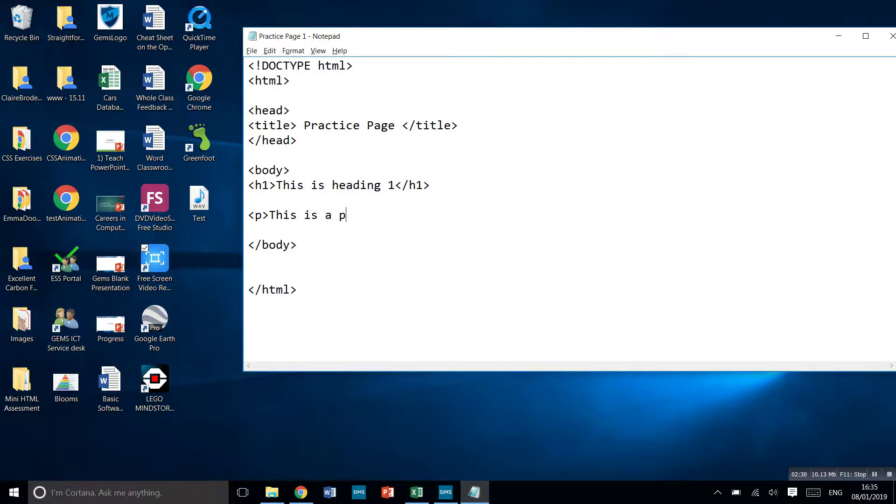
pyautogui.write('aragraph')
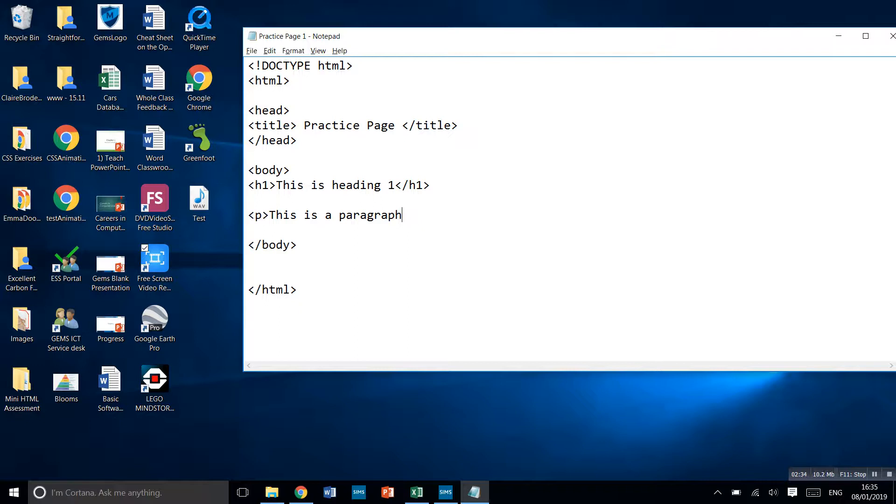
pyautogui.write('</p')
pyautogui.write('<p')
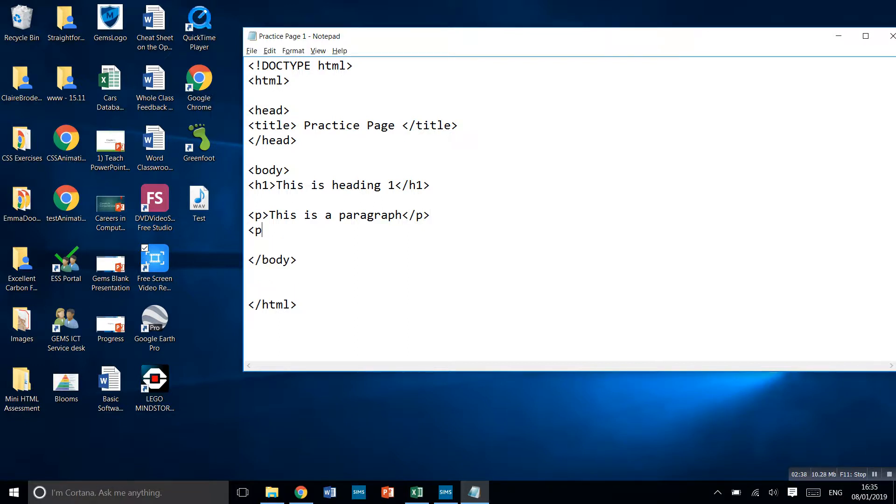
pyautogui.write('>This')
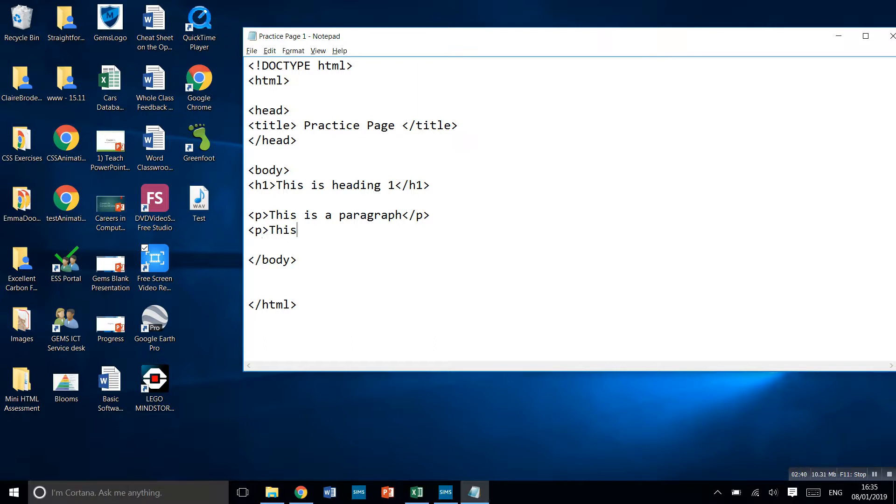
pyautogui.write('is parageraph')
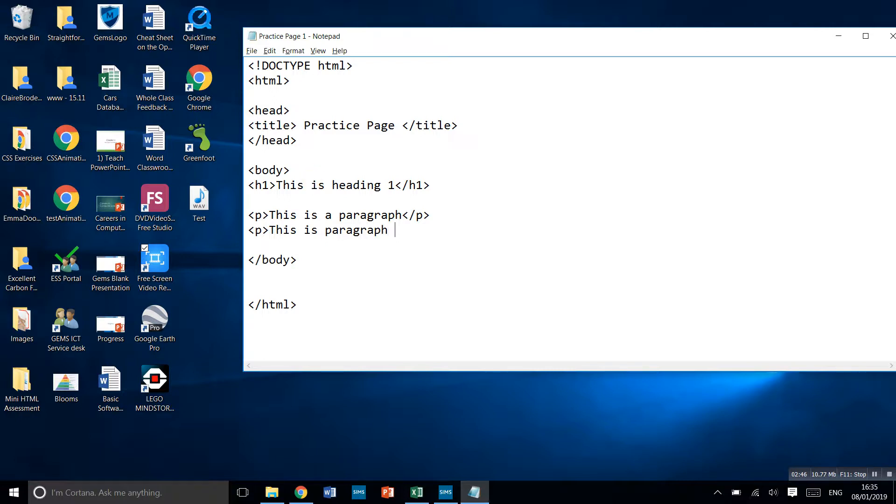
pyautogui.write('2</p>')
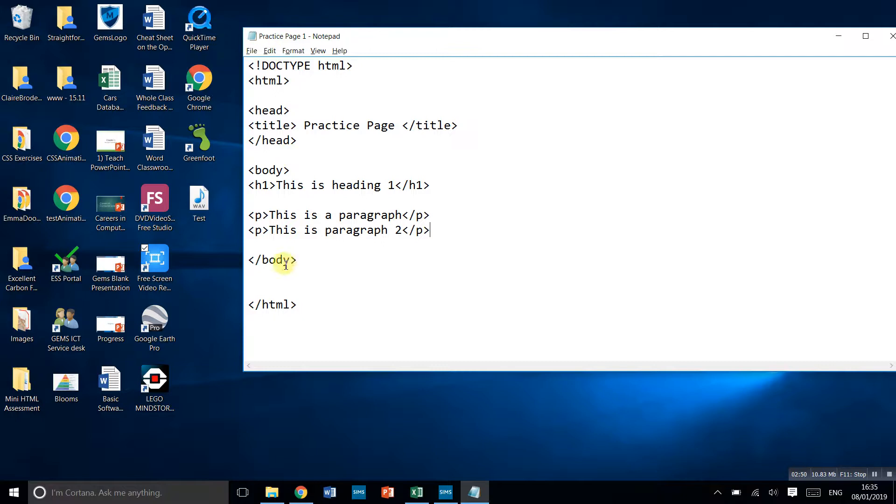
# Select the body code, then bring up the Web Authoring Practice folder in File Explorer
pyautogui.moveTo(248, 170); pyautogui.dragTo(296, 260)
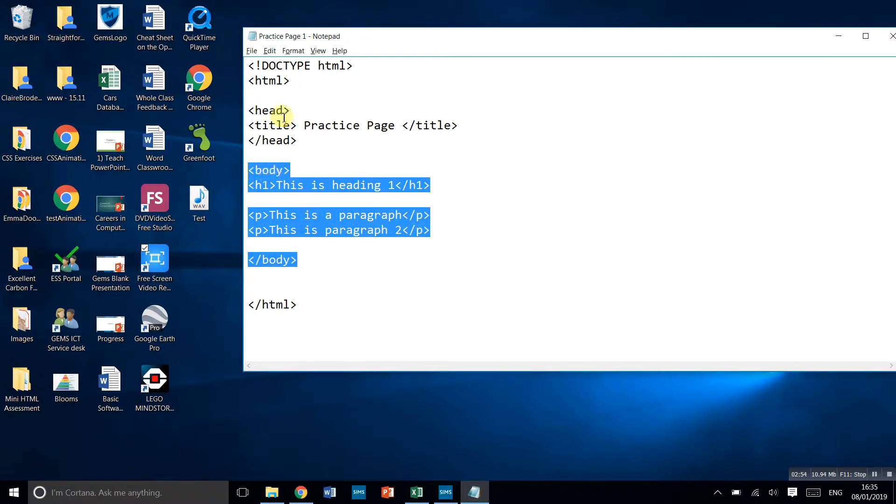
pyautogui.click(251, 51)
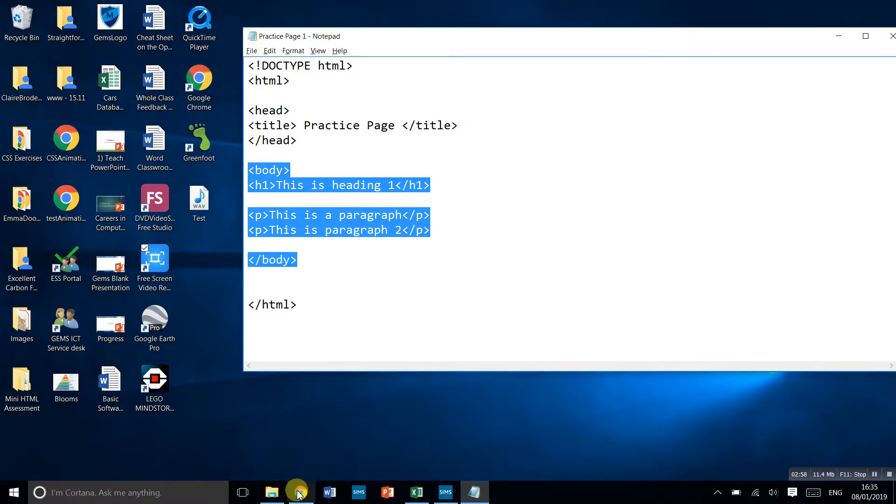
pyautogui.click(271, 493)
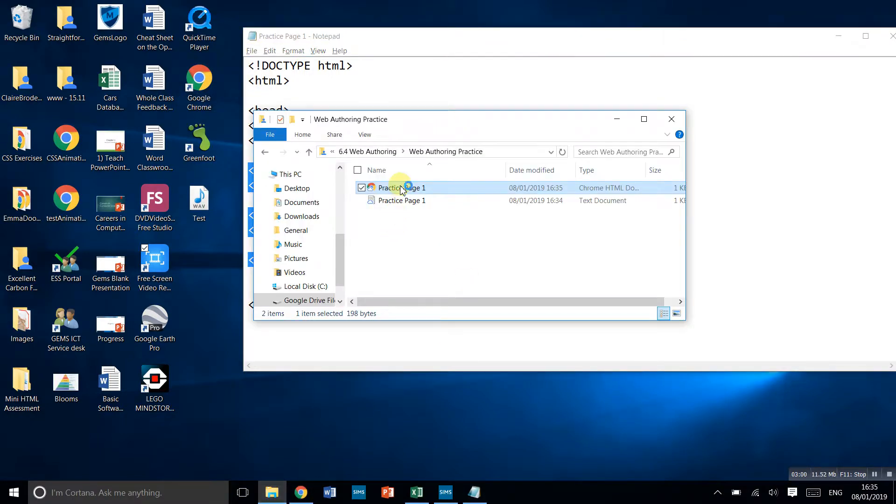
# Open the Practice Page 1 web page in Chrome to view it
pyautogui.doubleClick(394, 187)
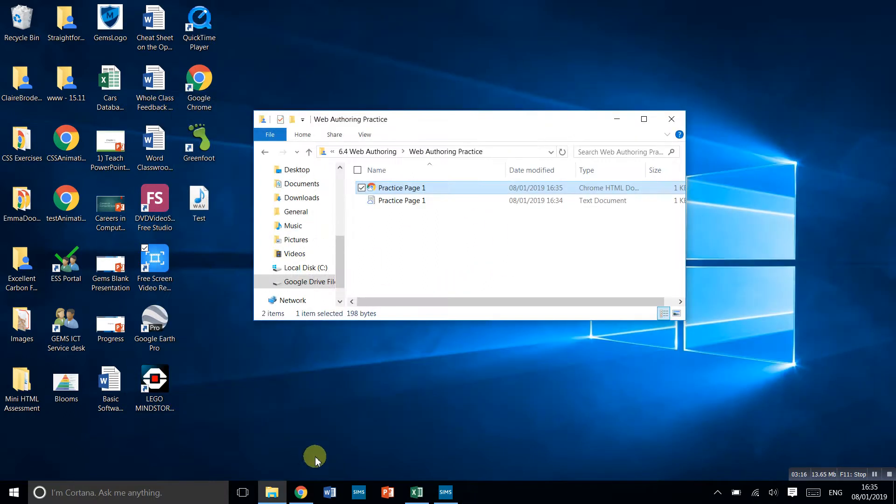
# Delete the Practice Page 1 text copy and open the HTML file with Notepad
pyautogui.click(401, 201)
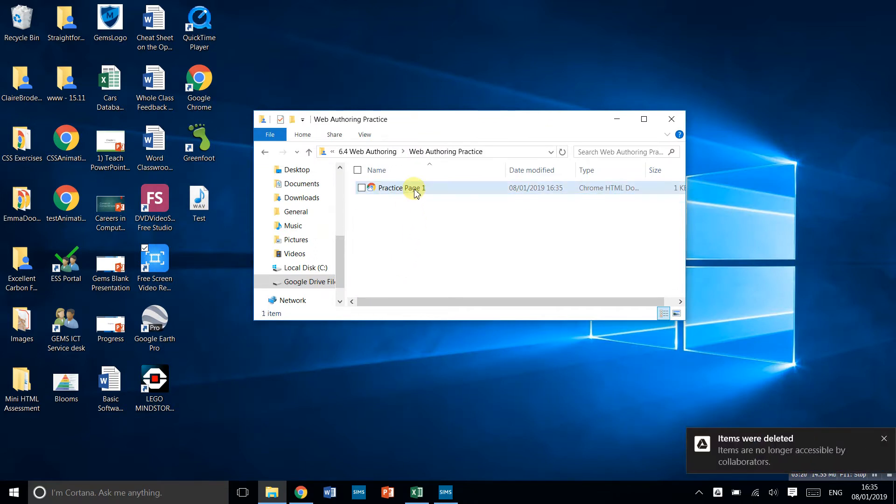
pyautogui.click(402, 188)
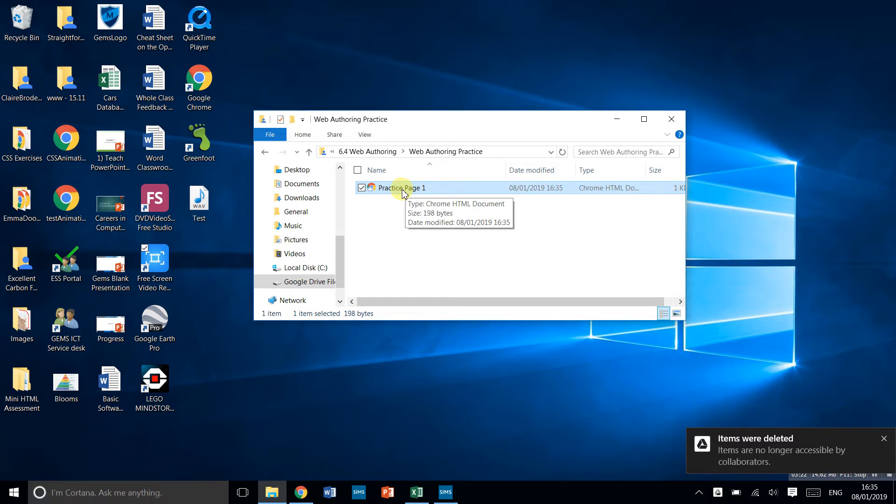
pyautogui.rightClick(402, 187)
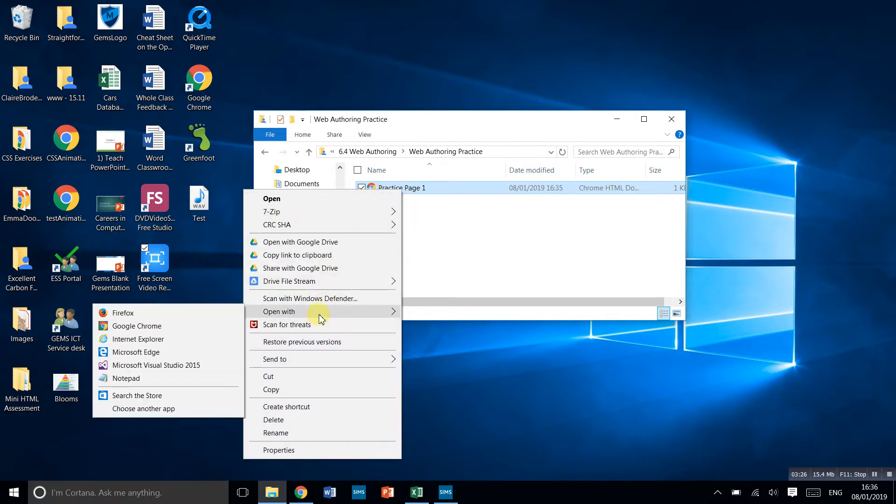
pyautogui.moveTo(136, 378)
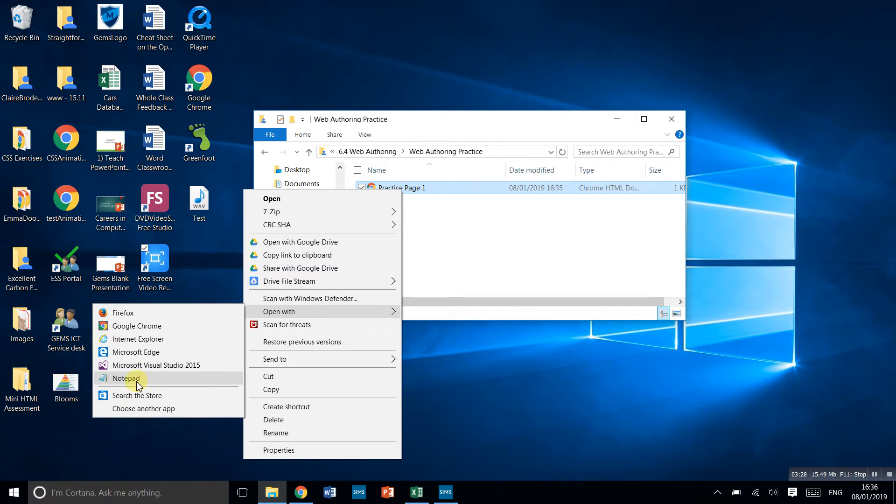
pyautogui.click(125, 378)
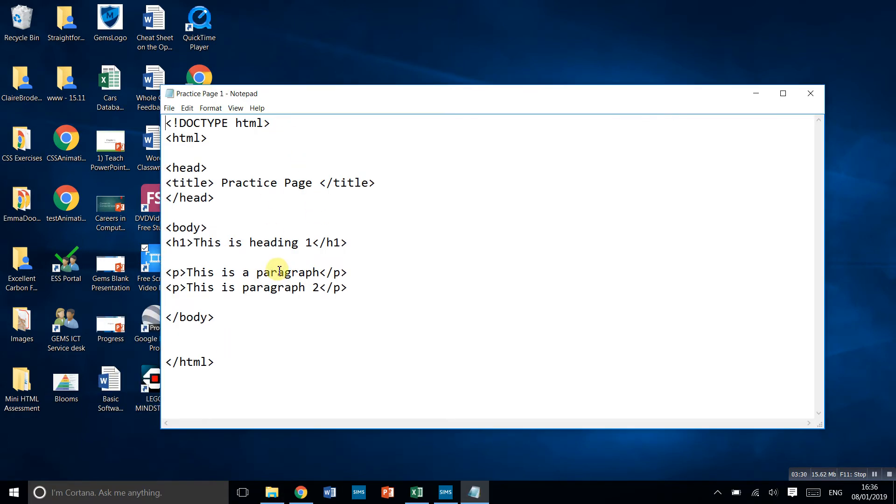